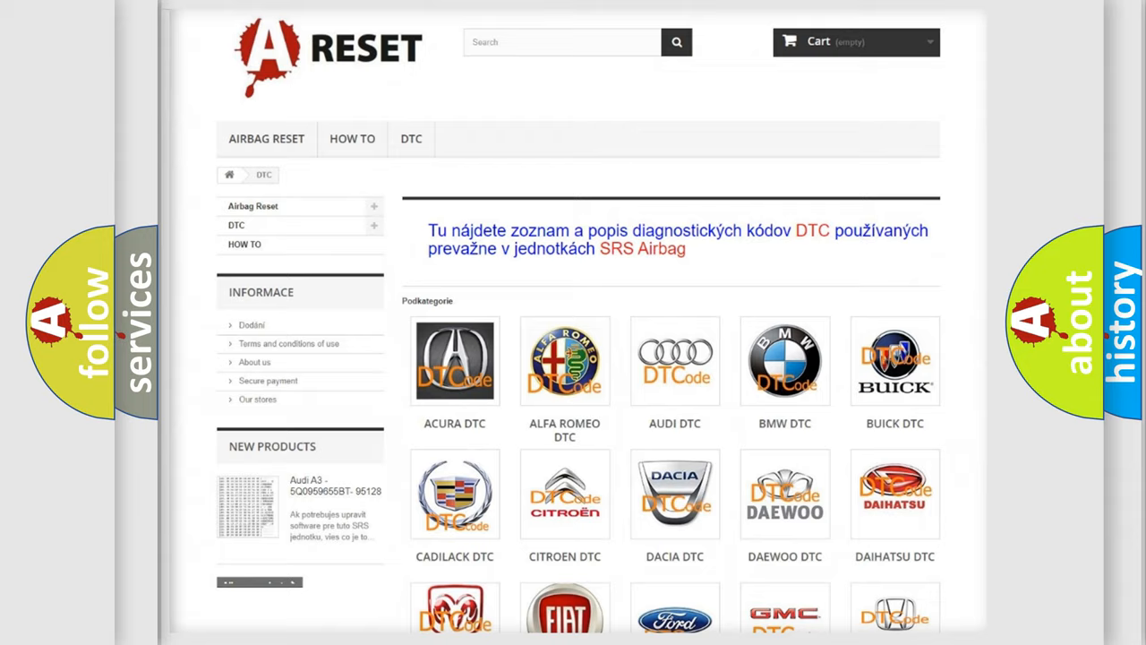
Go to the ALFA ROMEO DTC subcategory to list its diagnostic trouble codes.
{"action": "scroll", "scroll_direction": "up", "scroll_amount": 3}
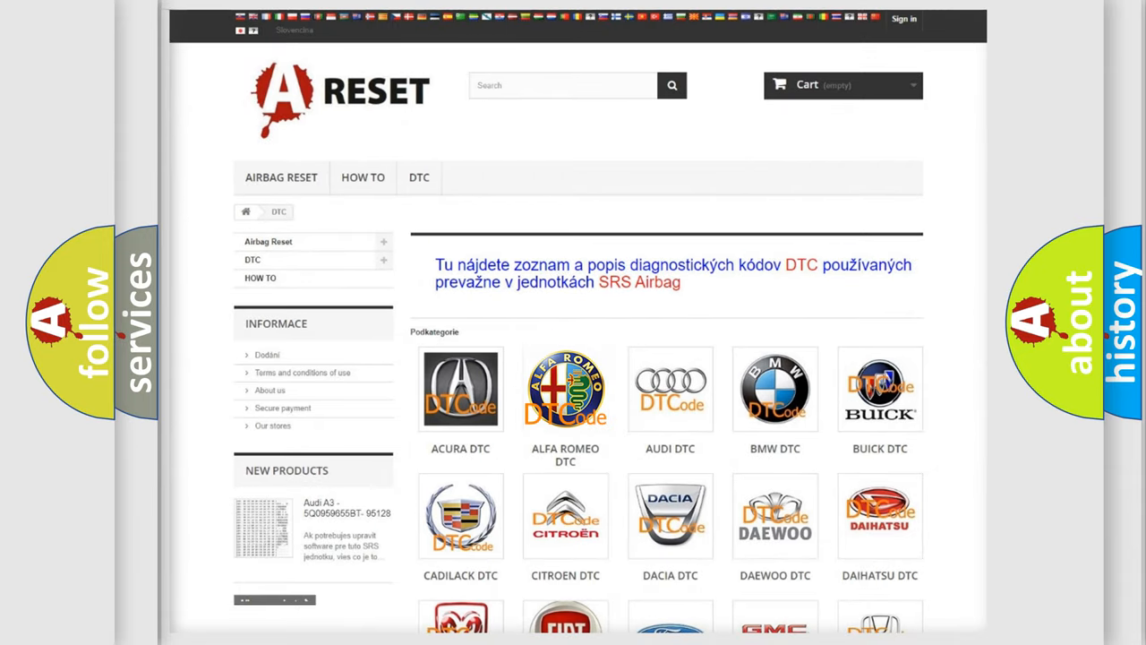
{"action": "left_click", "coordinate": [565, 389]}
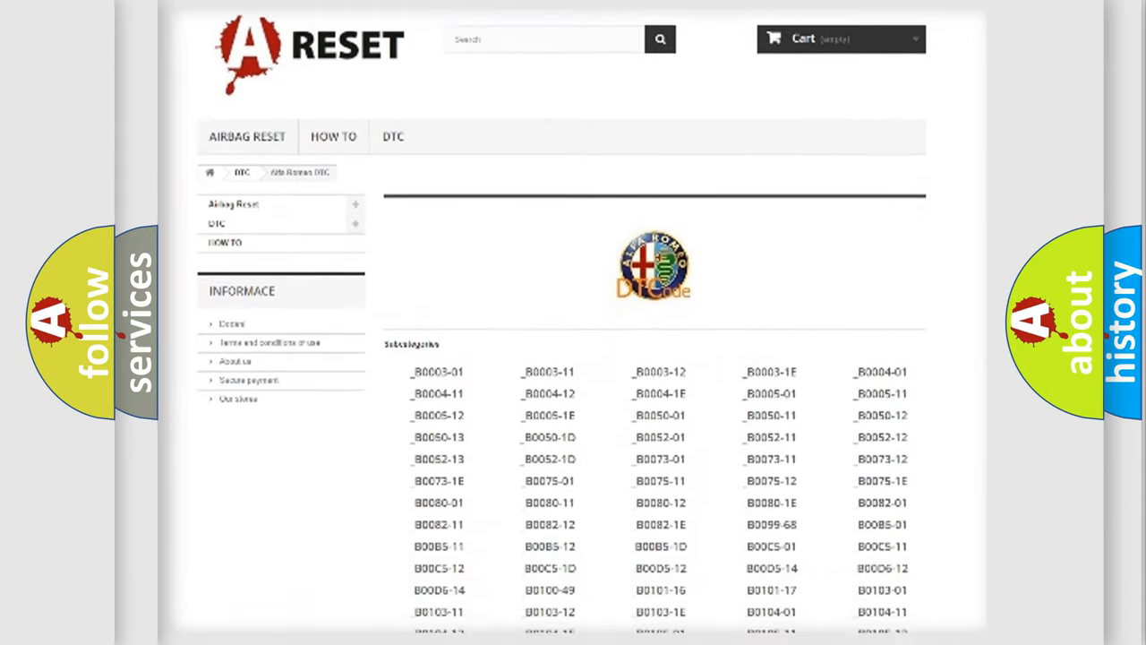
{"action": "scroll", "scroll_direction": "down", "scroll_amount": 3}
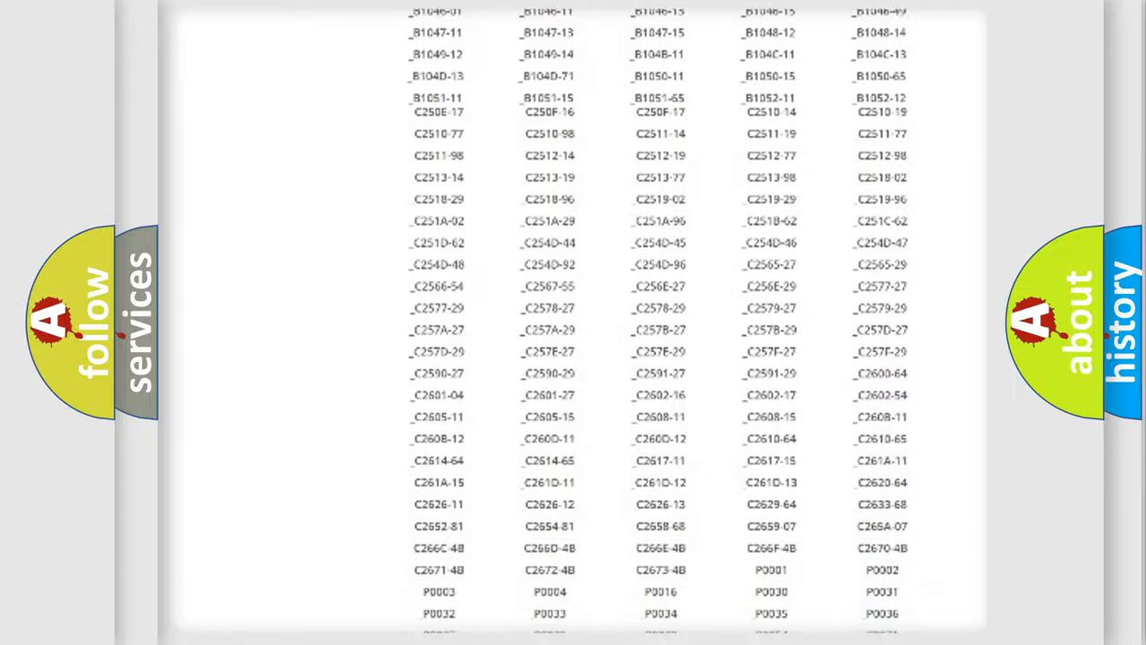
{"action": "scroll", "scroll_direction": "up", "scroll_amount": 3}
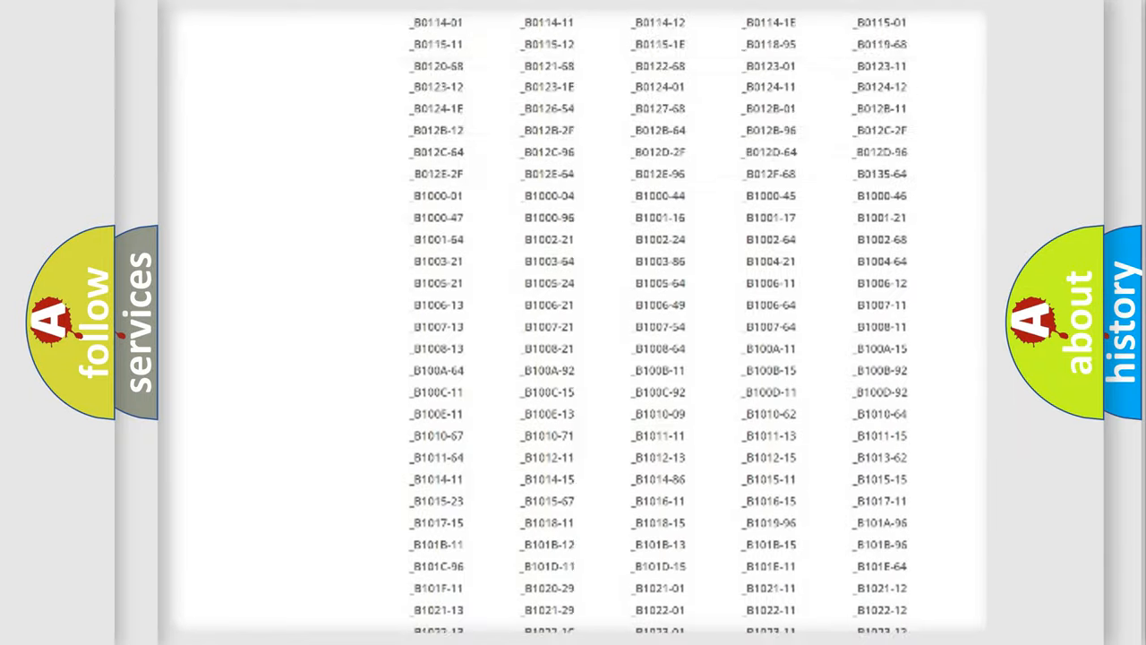
{"action": "scroll", "scroll_direction": "up", "scroll_amount": 3}
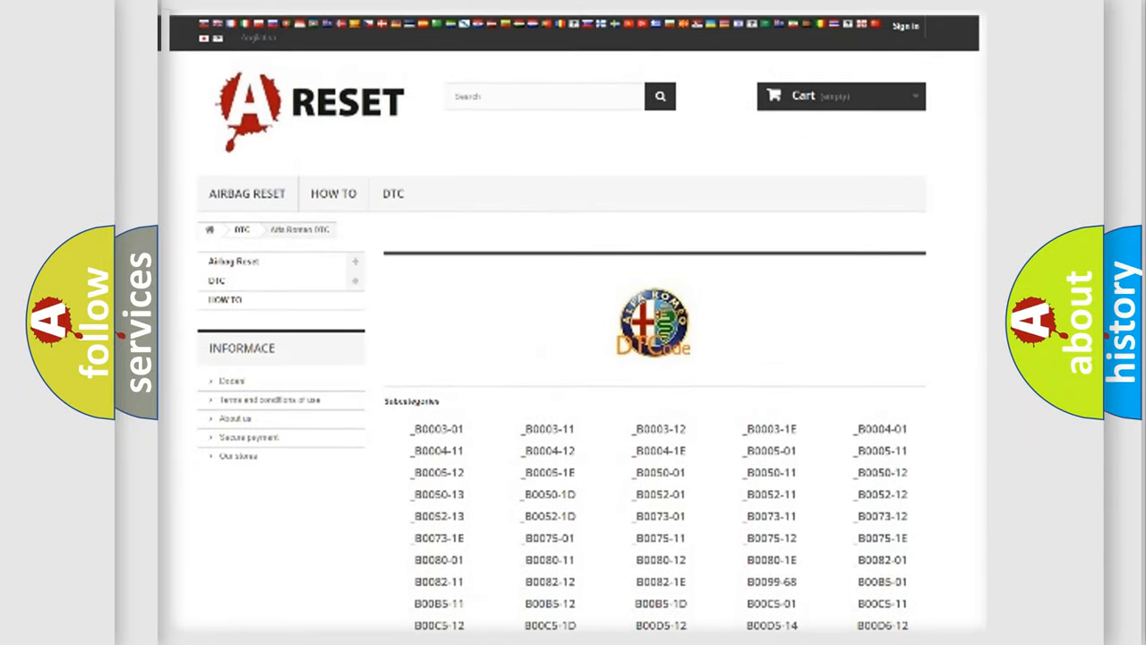